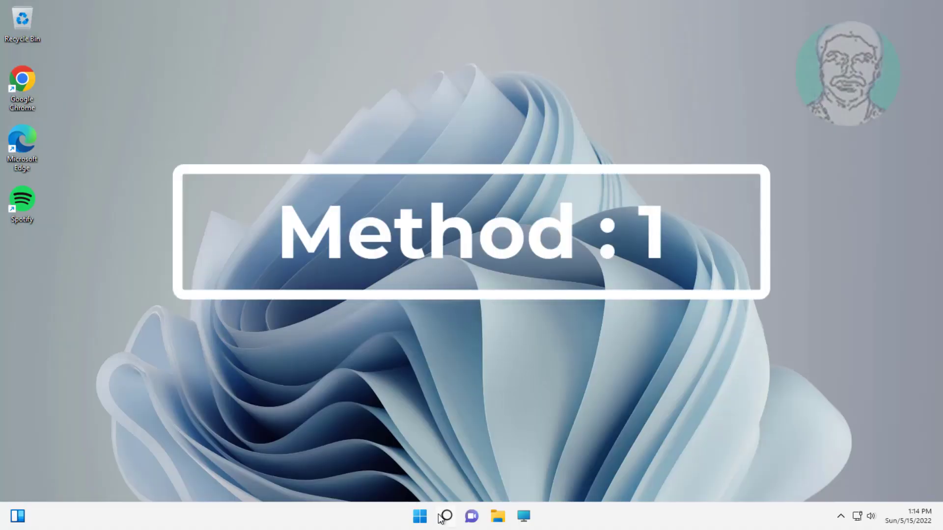
# - Search for 'cmd' and show Command Prompt's Run as administrator option
pyautogui.click(445, 516)
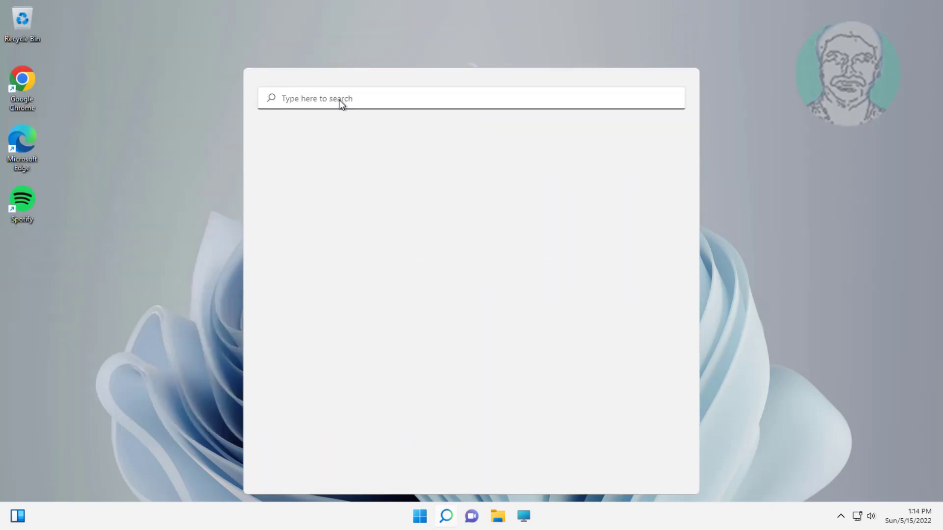
pyautogui.write('cmd')
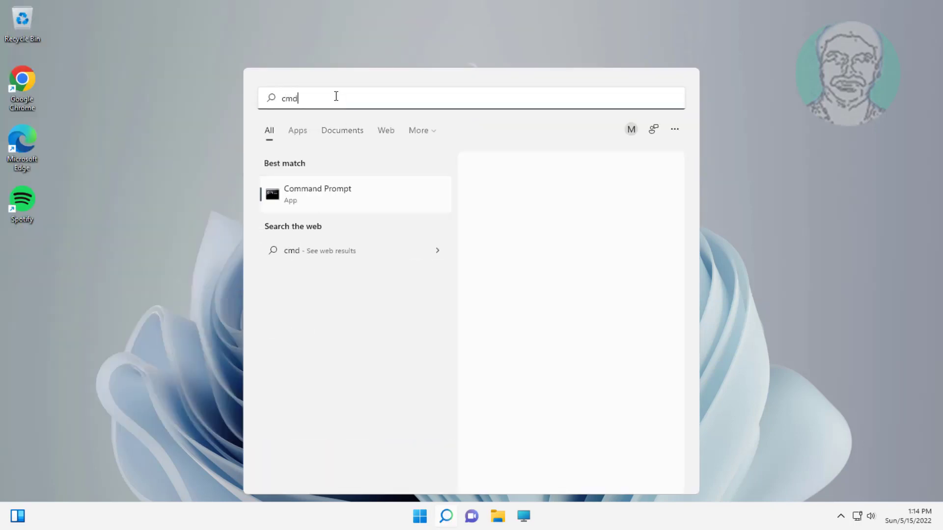
pyautogui.rightClick(317, 192)
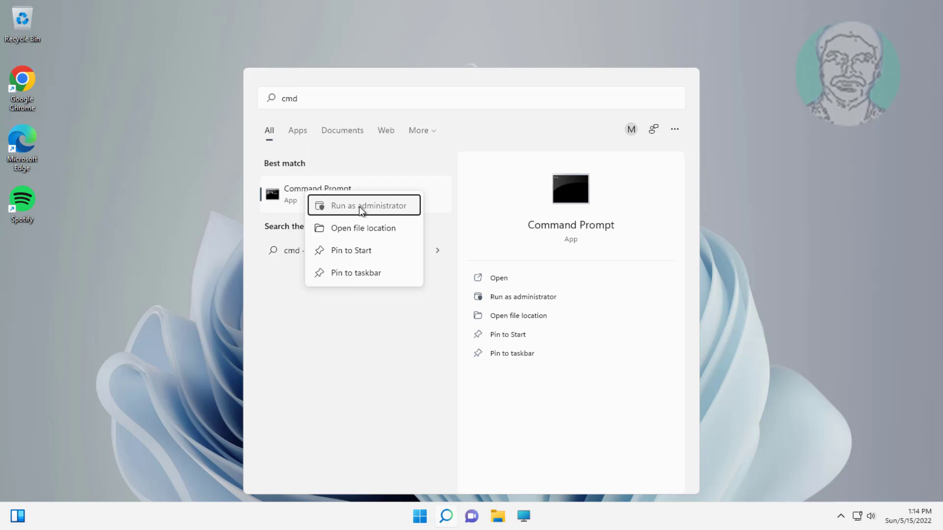
# - Run 'rd /s /q C:\$Recycle.bin' in an administrator Command Prompt and exit
pyautogui.click(367, 206)
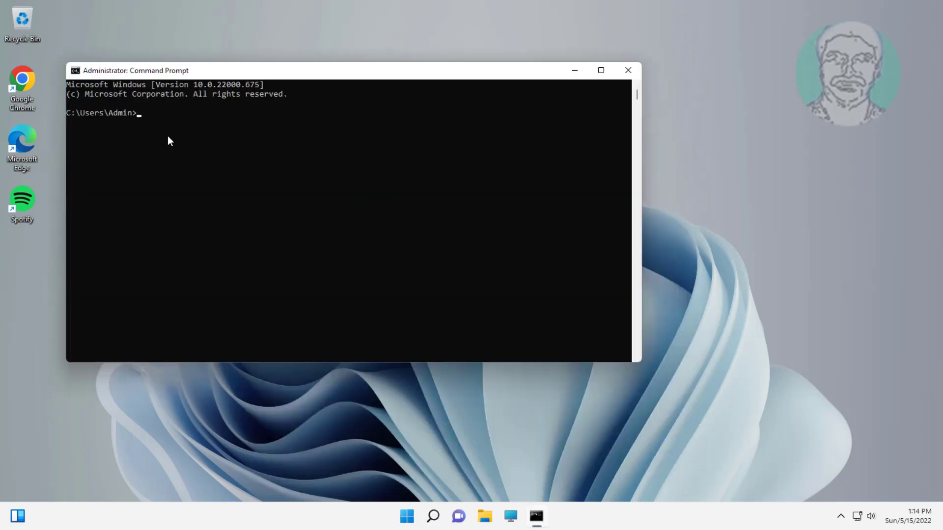
pyautogui.write('rd /s /q C:\\$Recycle.bin')
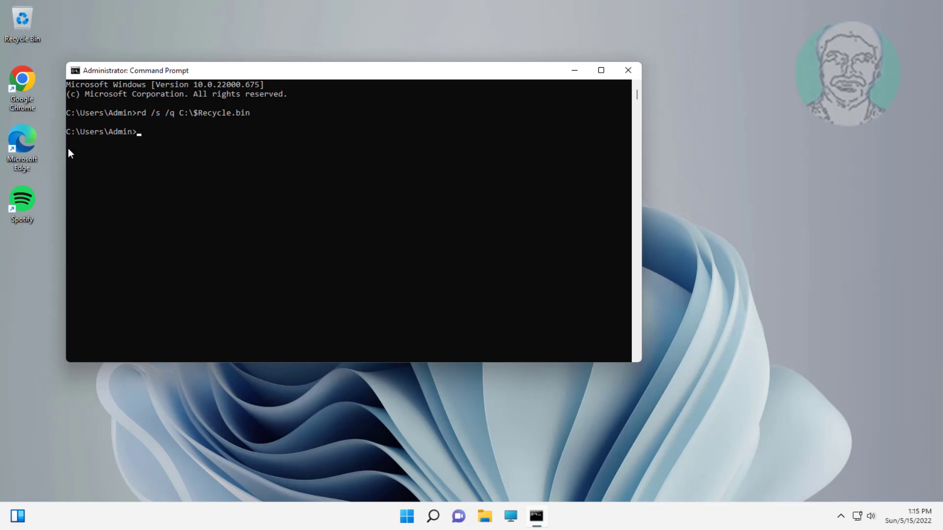
pyautogui.write('ex')
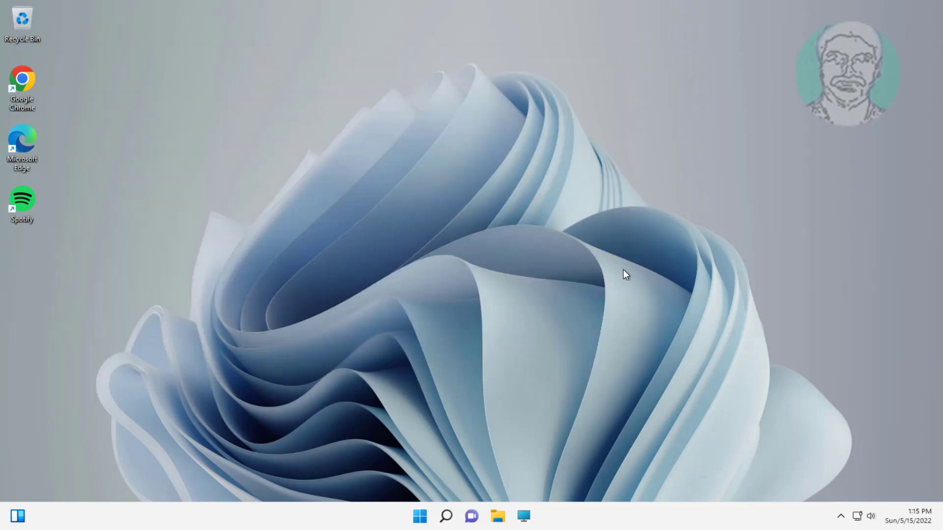
# - Reach Personalization's Themes page and its Related settings from the desktop menu
pyautogui.rightClick(625, 273)
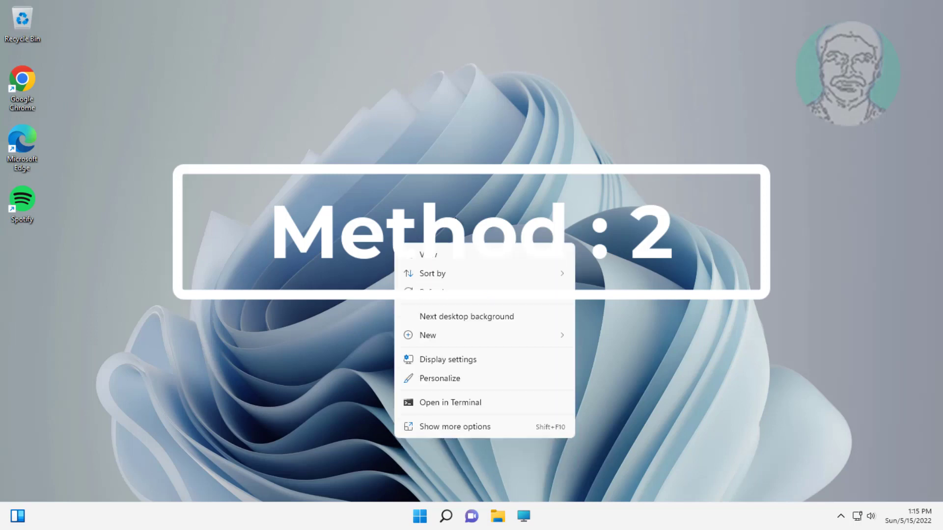
pyautogui.click(439, 378)
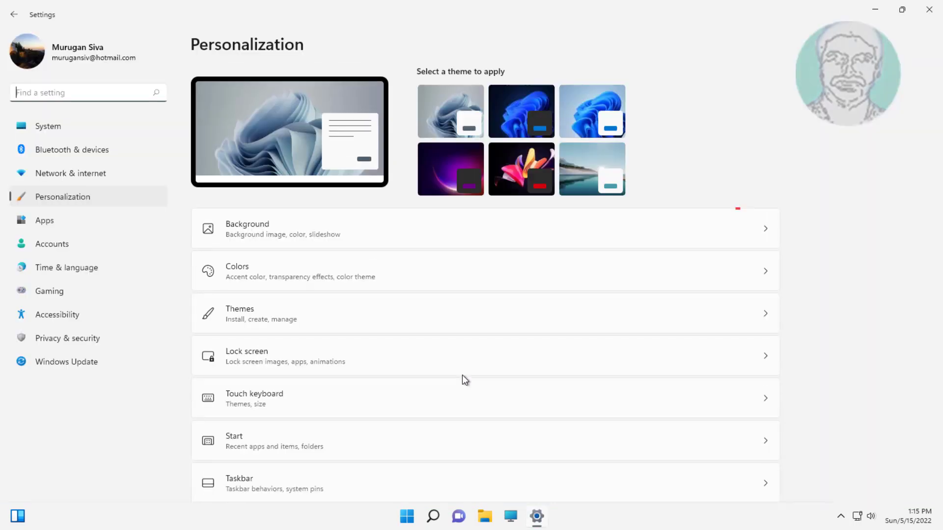
pyautogui.click(450, 111)
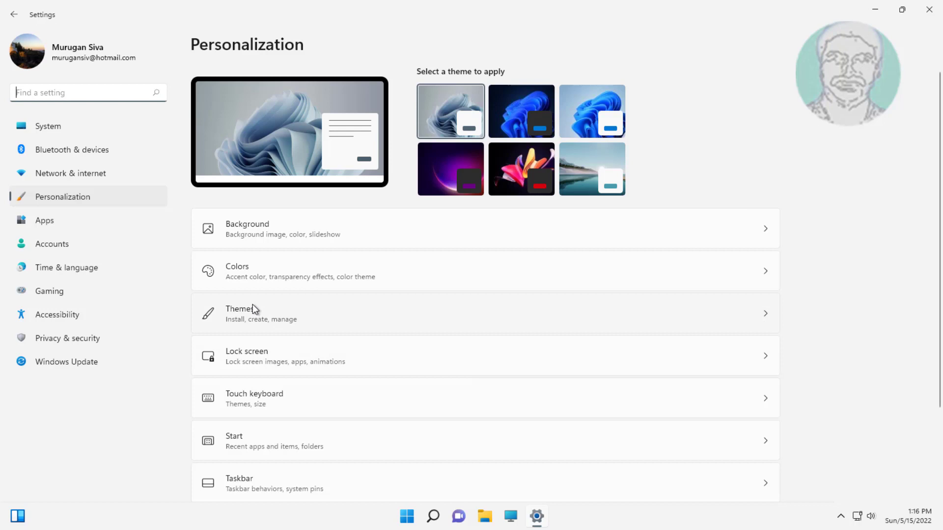
pyautogui.click(242, 314)
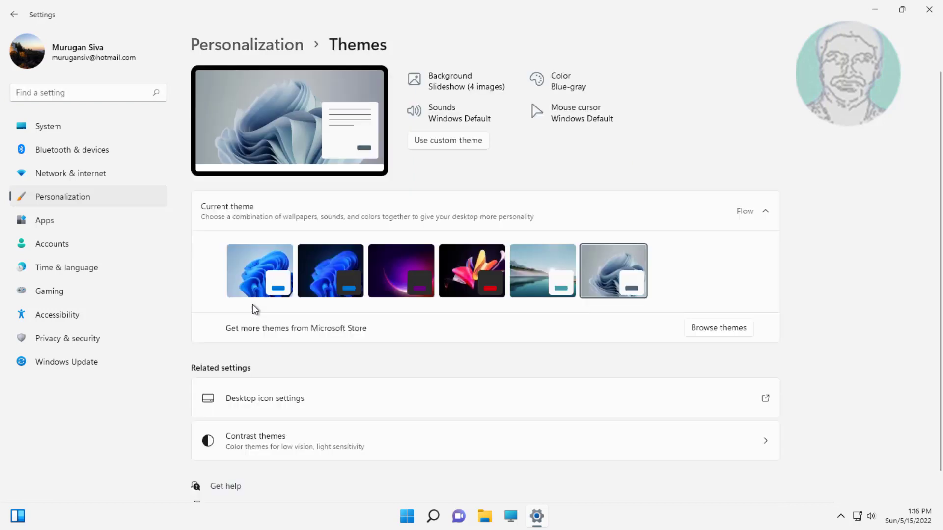
pyautogui.scroll(-3)
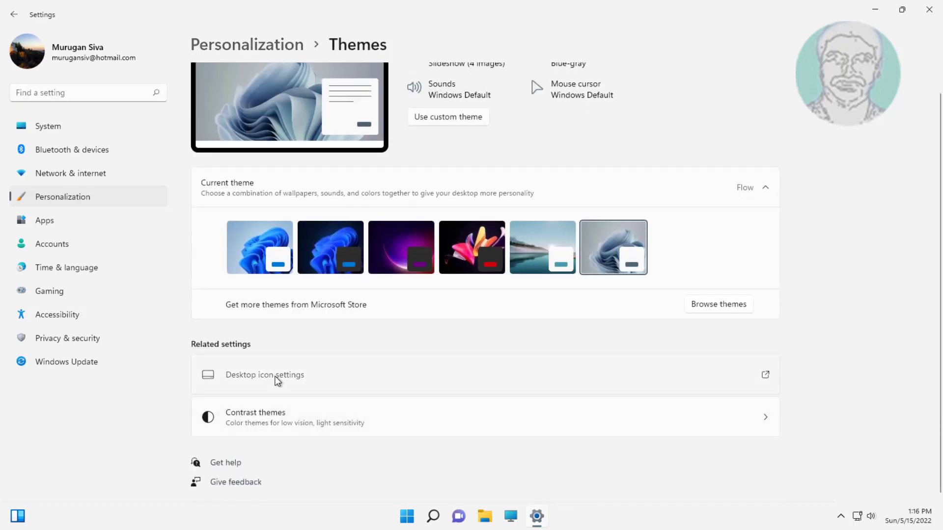
# - Restore the Recycle Bin (full) icon to its default in Desktop Icon Settings
pyautogui.click(264, 374)
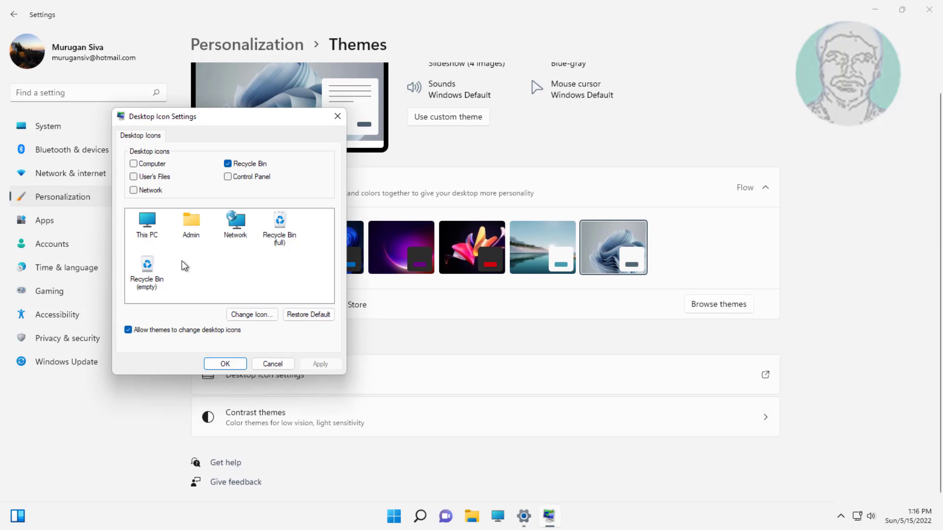
pyautogui.moveTo(190, 259)
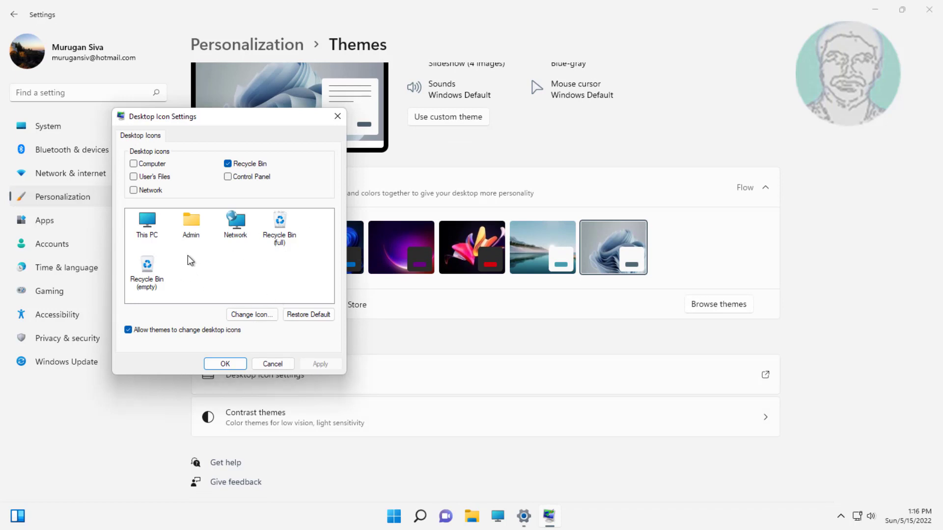
pyautogui.click(279, 226)
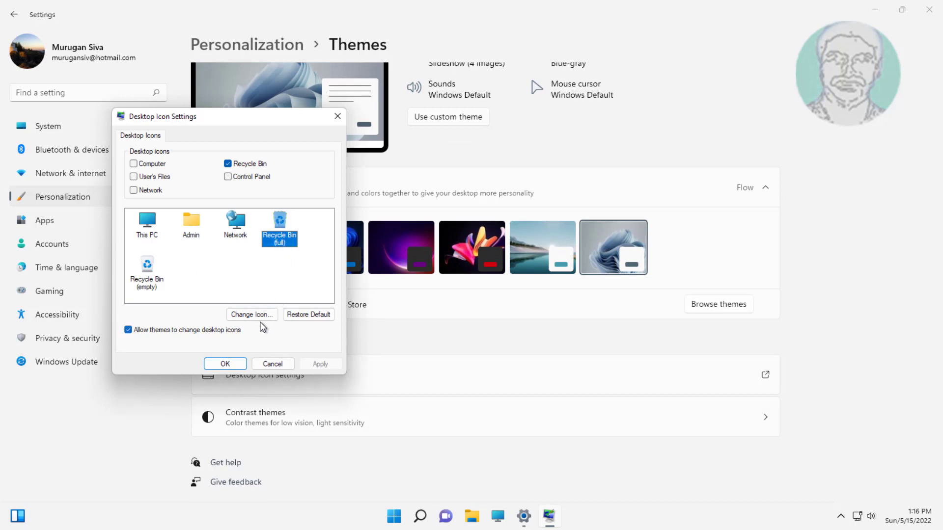
pyautogui.click(251, 314)
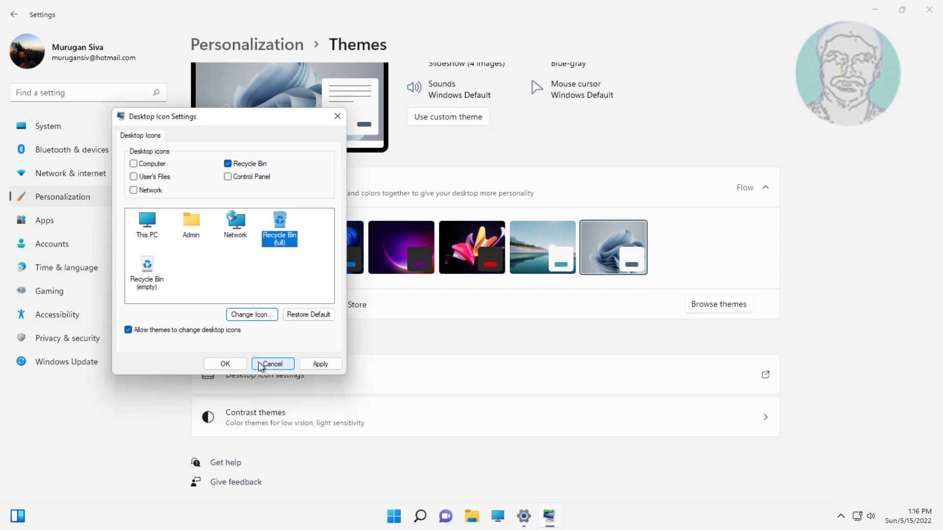
# - Reset the Recycle Bin (empty) icon via Change Icon and apply the settings
pyautogui.click(146, 271)
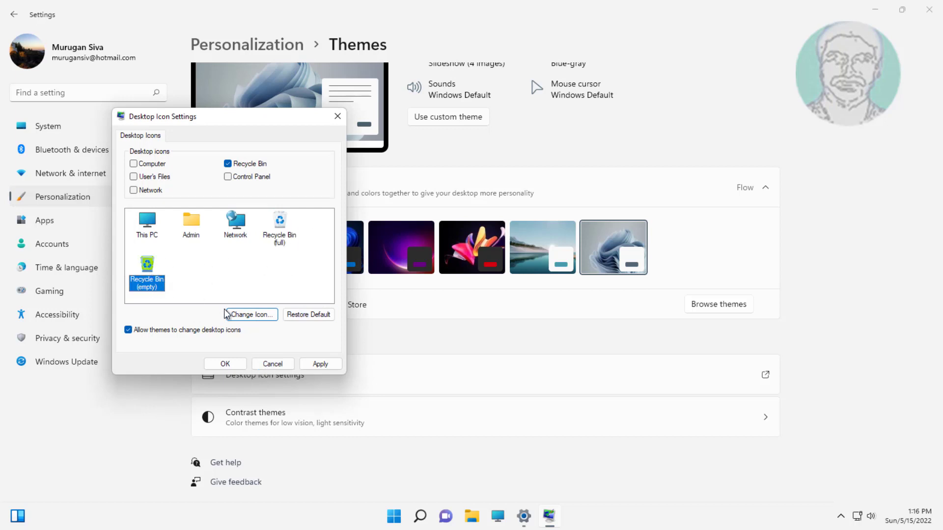
pyautogui.click(249, 314)
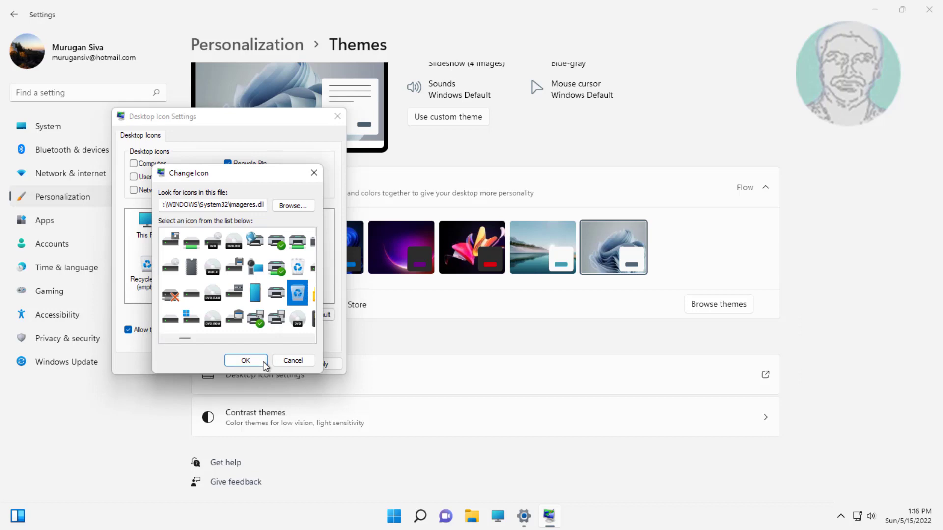
pyautogui.click(245, 360)
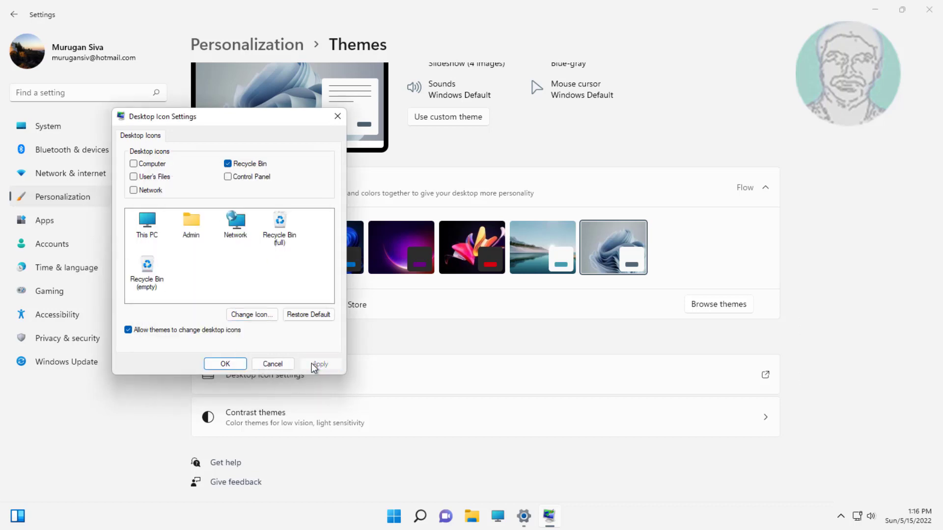
pyautogui.click(224, 363)
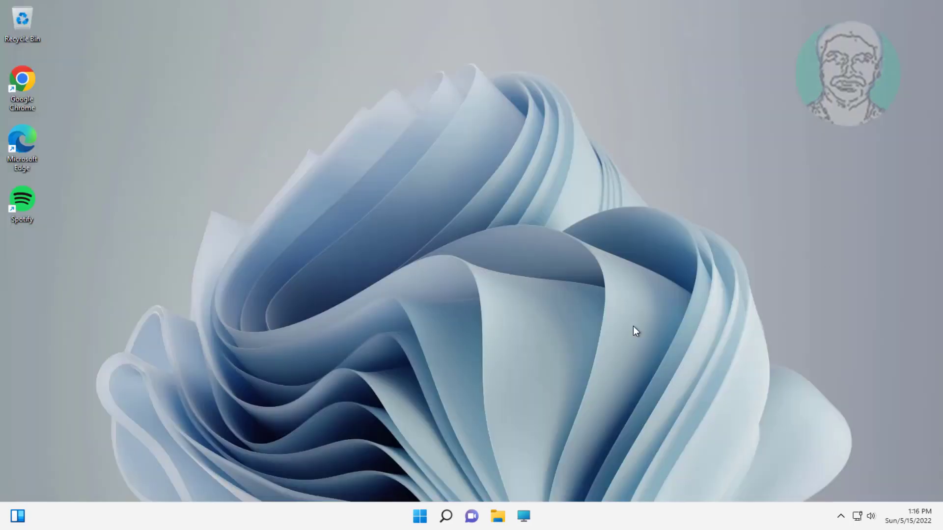
# - Run %localappdata% to show the AppData\Local folder in File Explorer
pyautogui.rightClick(419, 516)
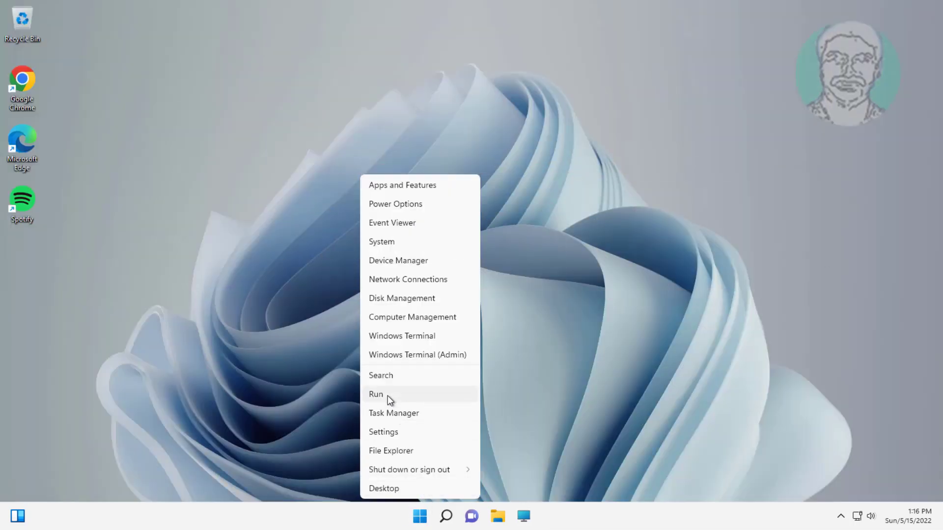
pyautogui.click(376, 394)
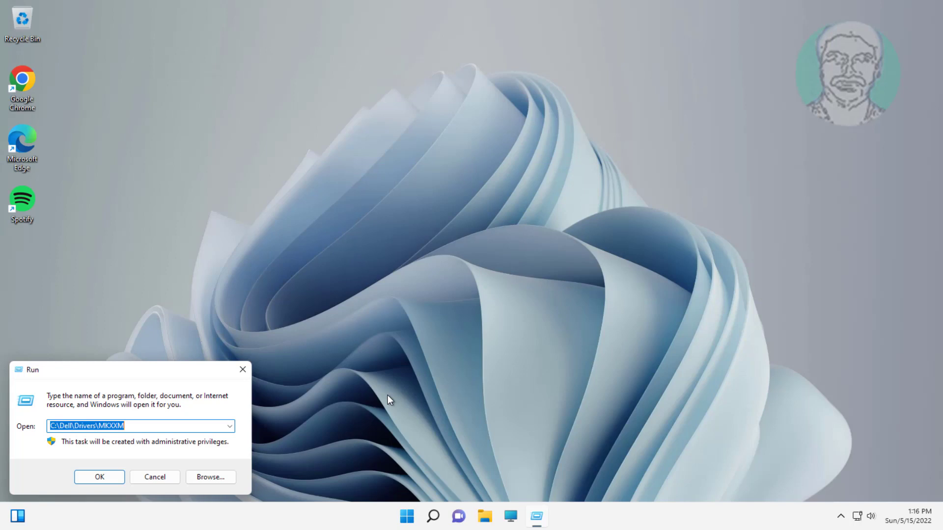
pyautogui.write('%')
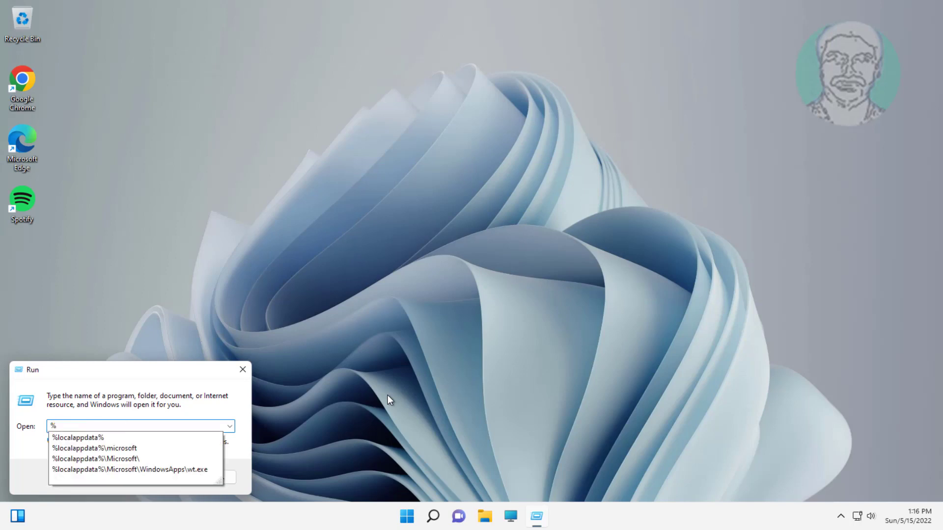
pyautogui.write('localappdata')
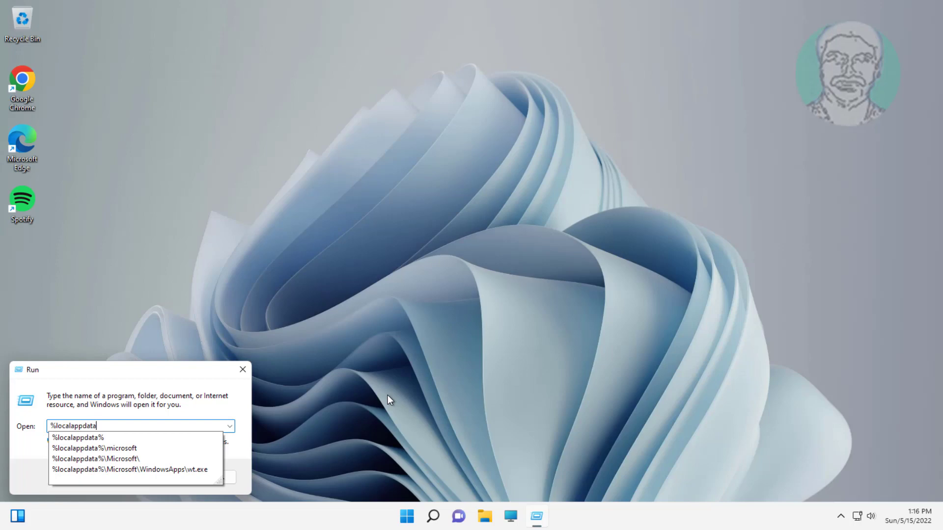
pyautogui.write('%')
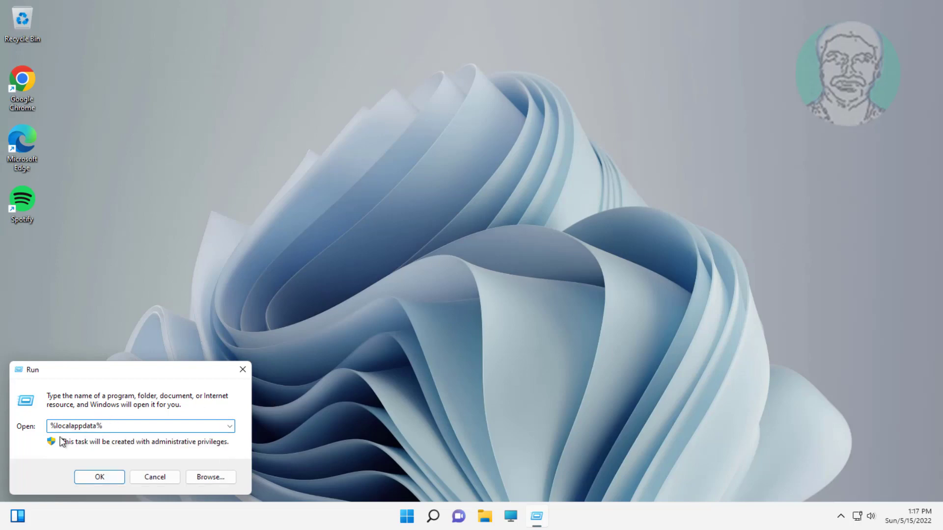
pyautogui.click(99, 477)
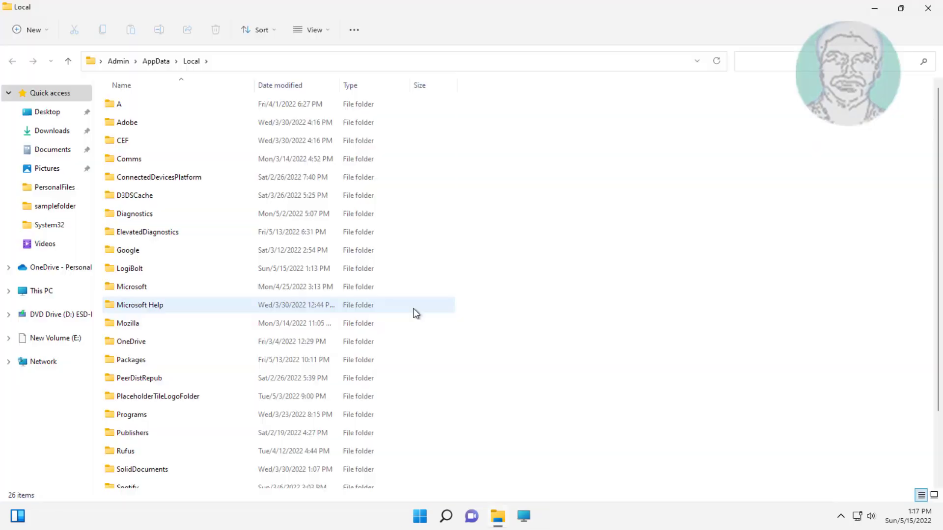
# - Navigate into Microsoft\Windows\Explorer where the iconcache and thumbcache files live
pyautogui.click(131, 286)
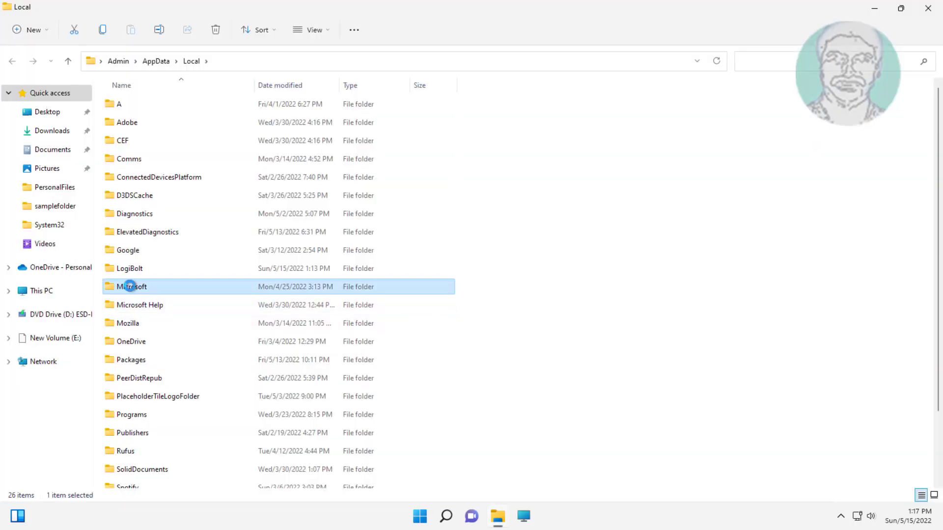
pyautogui.doubleClick(132, 287)
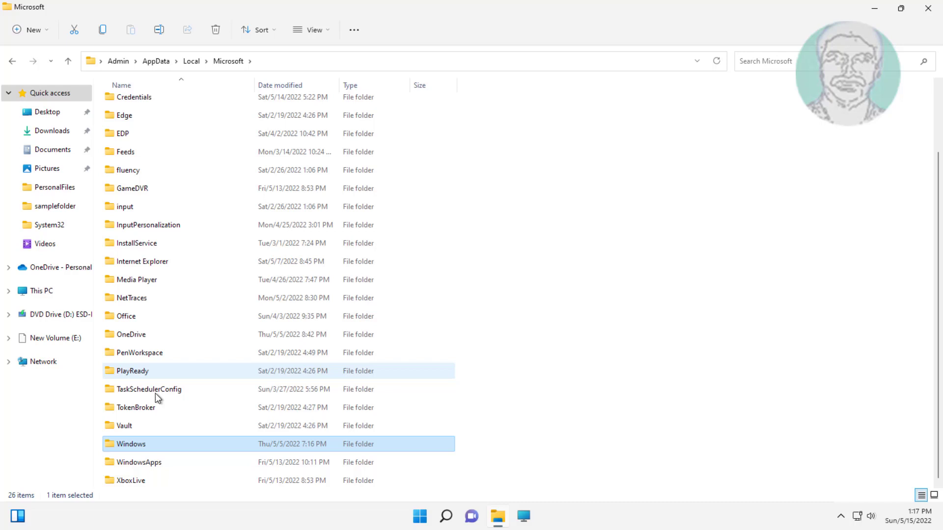
pyautogui.doubleClick(131, 444)
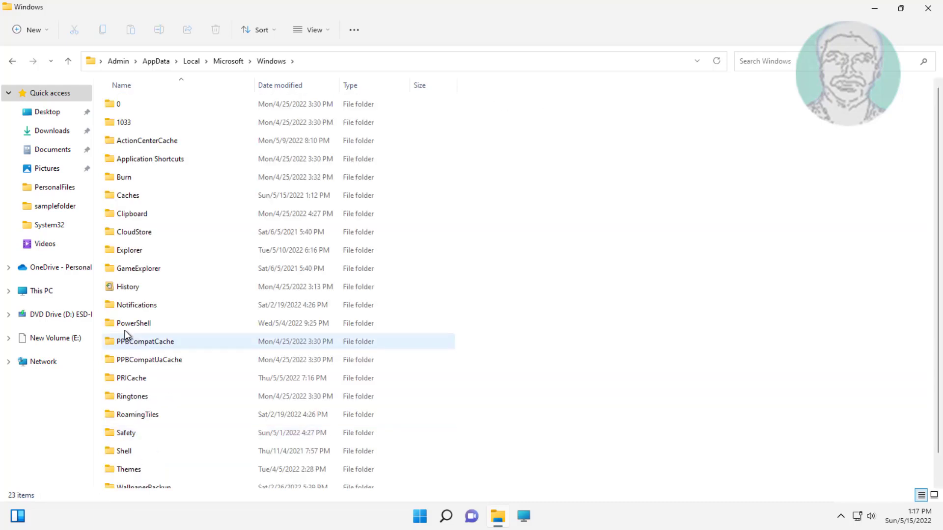
pyautogui.click(129, 250)
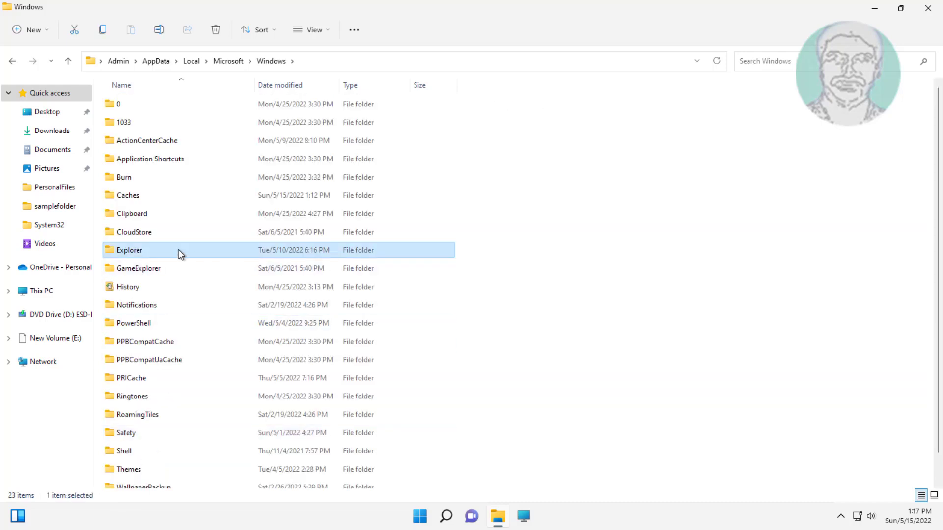
pyautogui.doubleClick(128, 251)
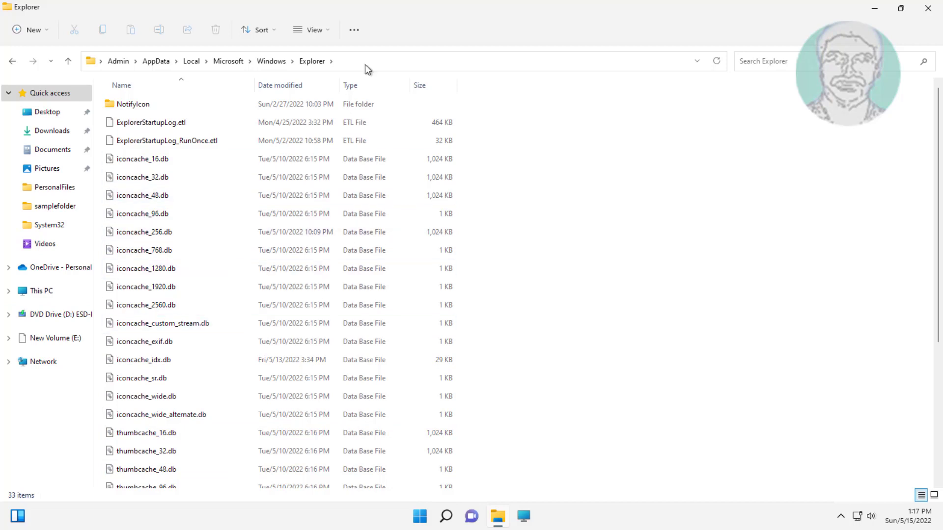
pyautogui.click(311, 29)
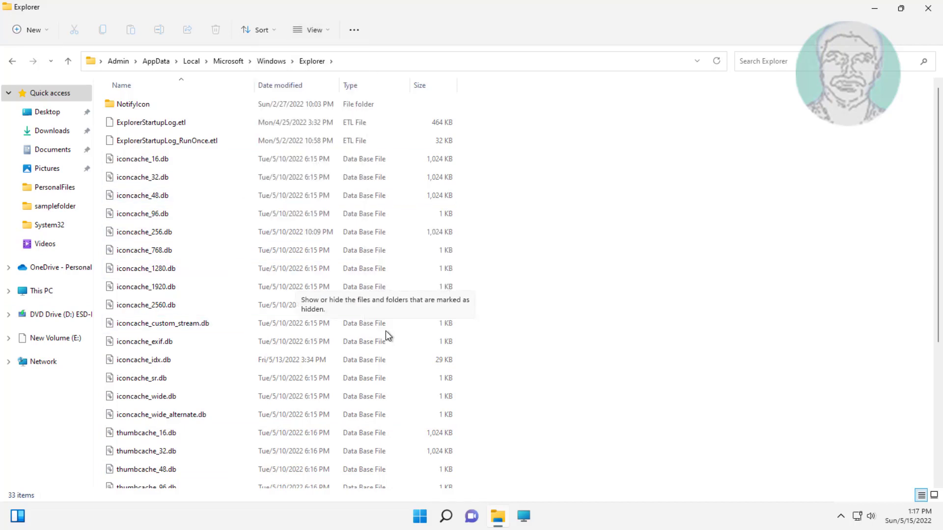
# - Select all iconcache and thumbcache database files and delete them
pyautogui.click(143, 160)
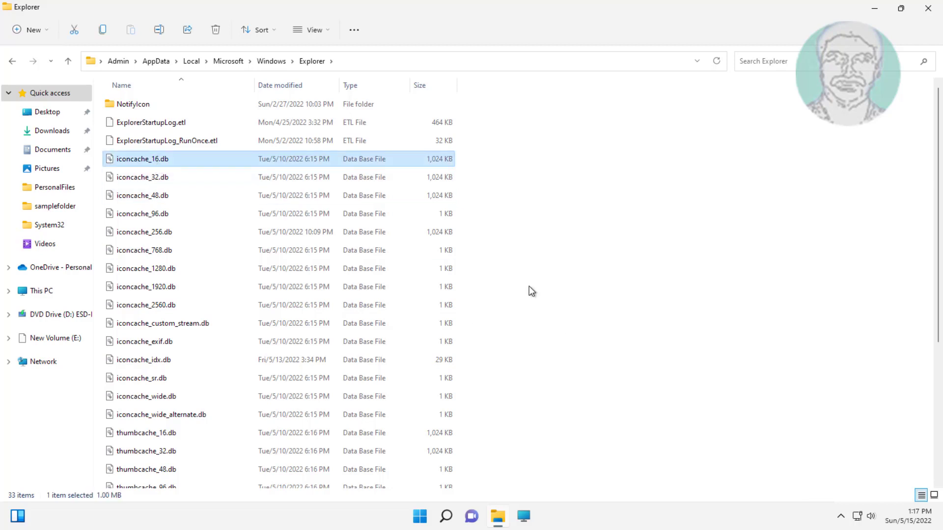
pyautogui.click(141, 377)
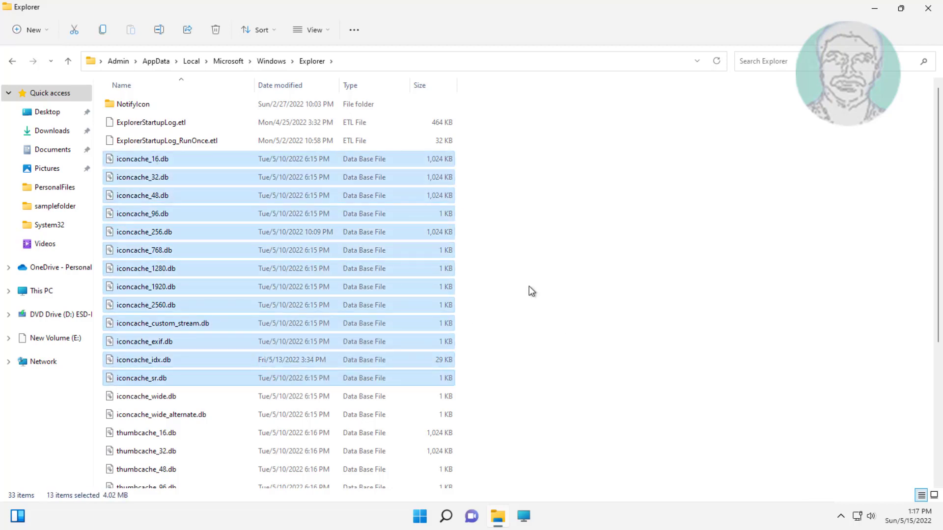
pyautogui.scroll(-3)
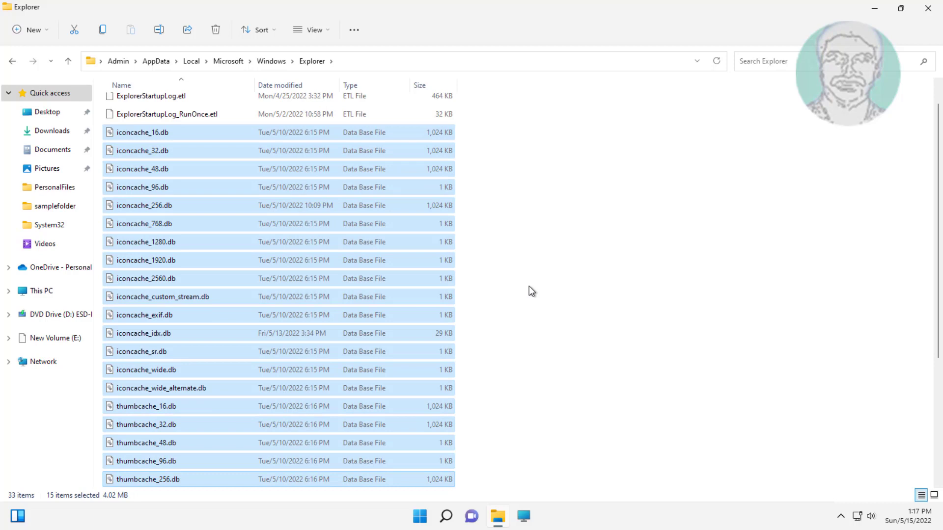
pyautogui.scroll(-3)
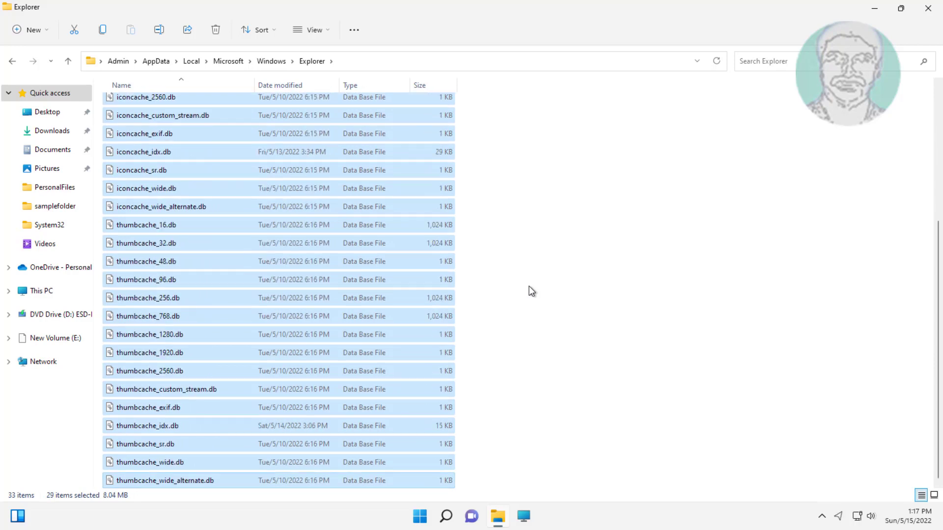
pyautogui.rightClick(148, 316)
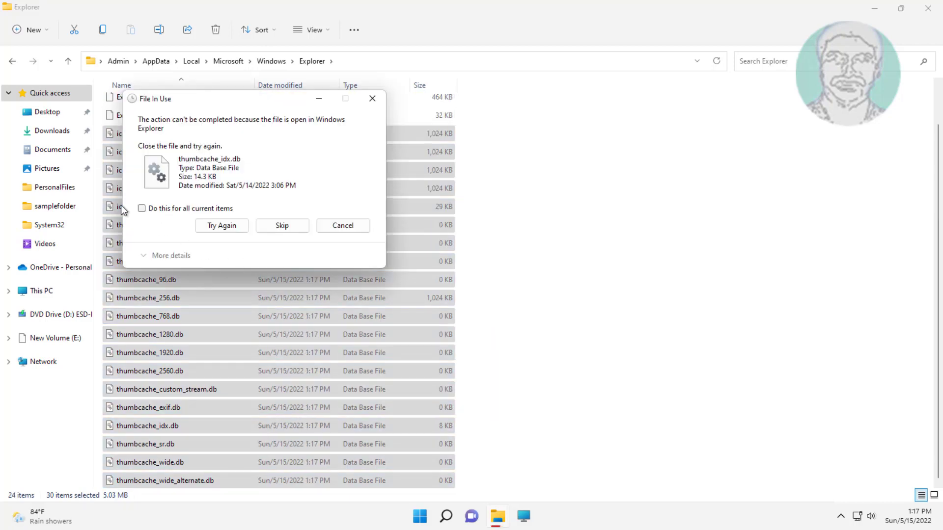
# - Retry the in-use files for all current items, then close File Explorer
pyautogui.click(141, 208)
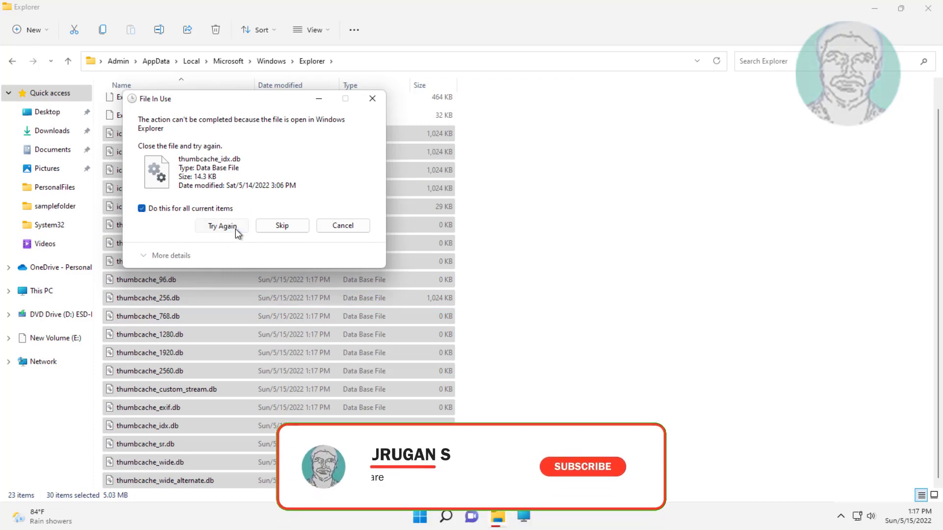
pyautogui.click(221, 226)
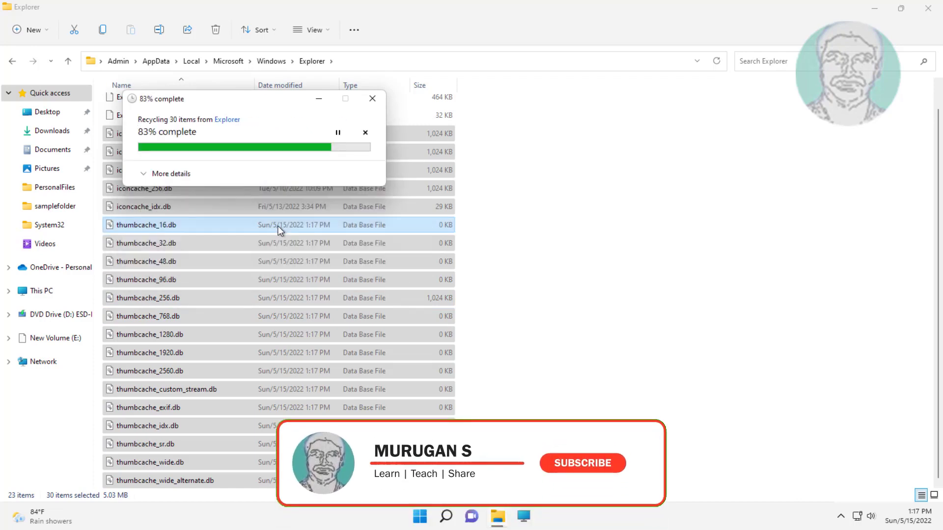
pyautogui.click(581, 462)
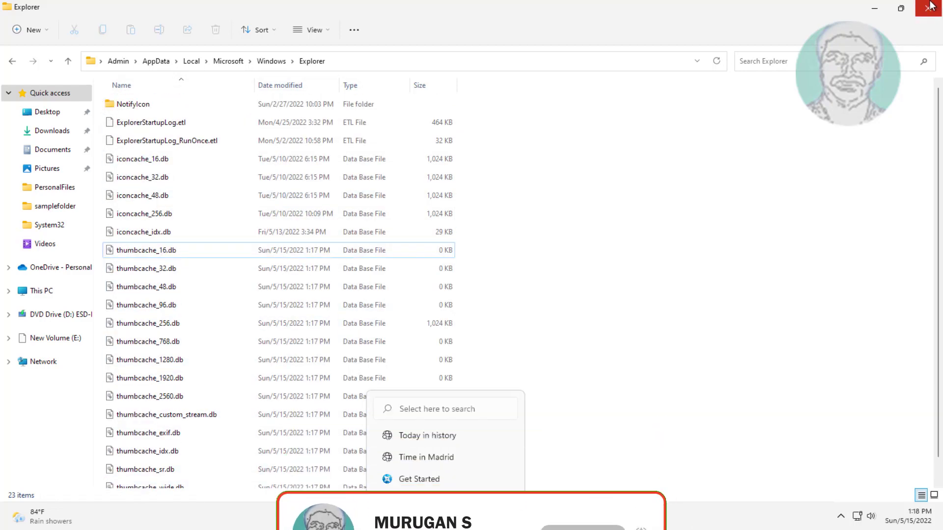
pyautogui.click(420, 515)
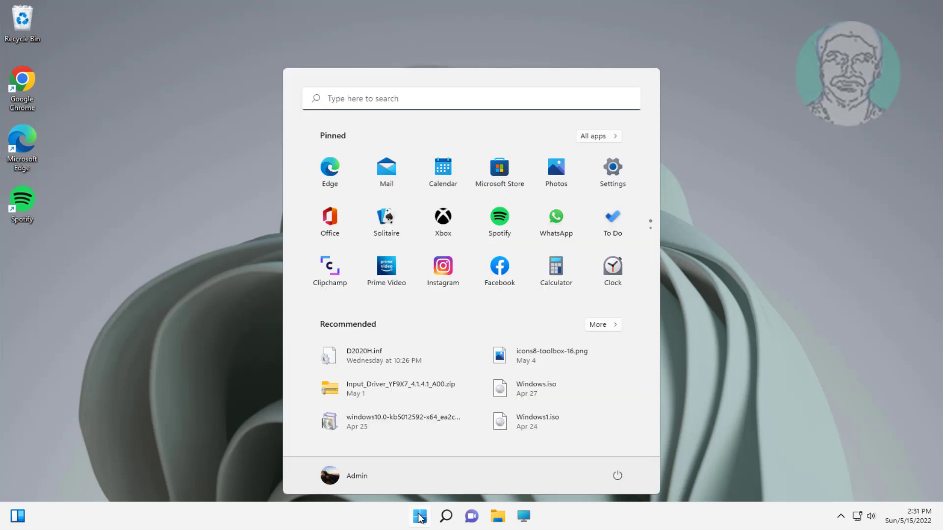